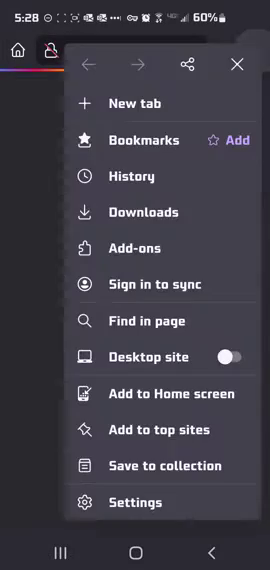
Enable the hidden debug menu from the About Firefox Nightly page, then return to Settings
{"action": "left_click", "coordinate": [136, 502]}
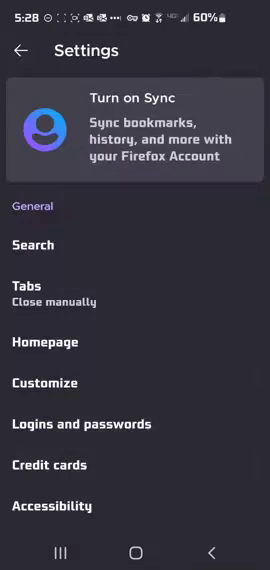
{"action": "scroll", "scroll_direction": "down", "scroll_amount": 3}
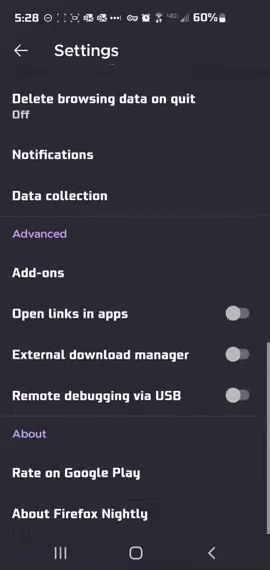
{"action": "left_click", "coordinate": [77, 513]}
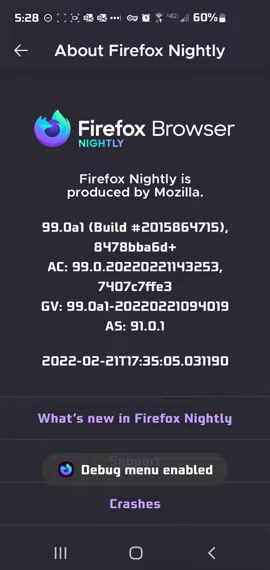
{"action": "left_click", "coordinate": [20, 50]}
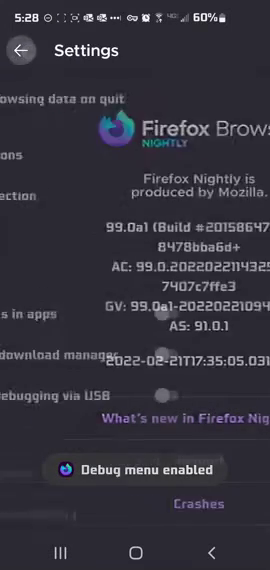
Enter 'block' as the custom add-on collection name, leaving owner ID empty
{"action": "scroll", "scroll_direction": "up", "scroll_amount": 3}
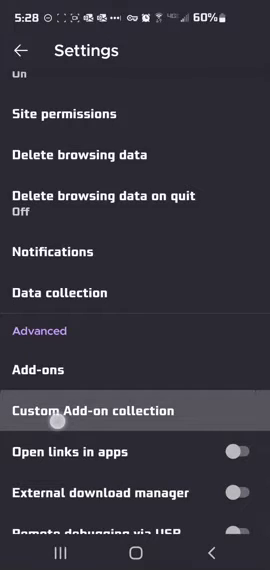
{"action": "left_click", "coordinate": [92, 410]}
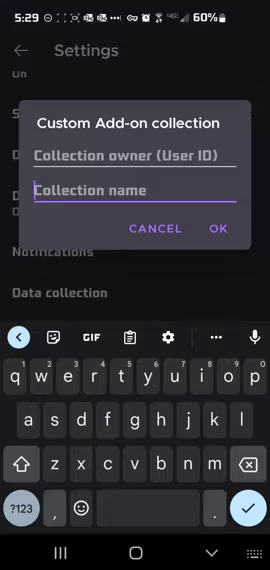
{"action": "type", "text": "block"}
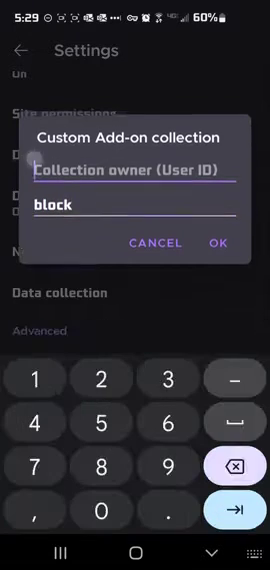
{"action": "left_click", "coordinate": [218, 243]}
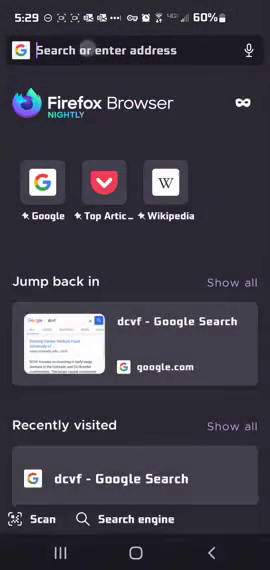
Load addons.mozilla.org and log in to the Firefox account with its password
{"action": "left_click", "coordinate": [135, 50]}
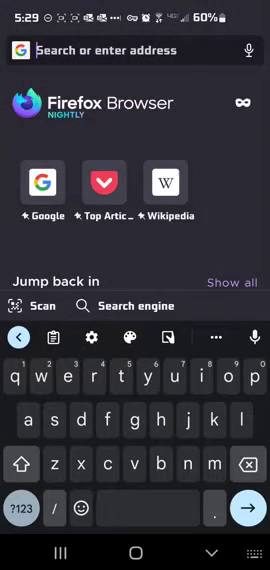
{"action": "type", "text": "fredo"}
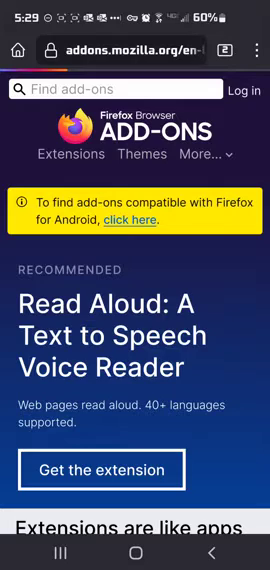
{"action": "left_click", "coordinate": [238, 90]}
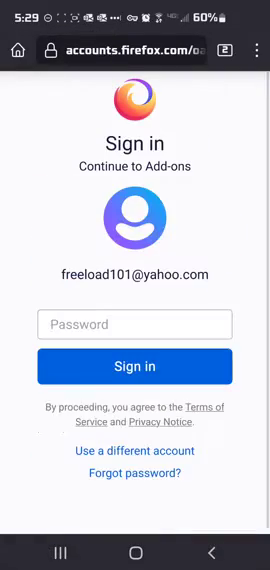
{"action": "left_click", "coordinate": [135, 324]}
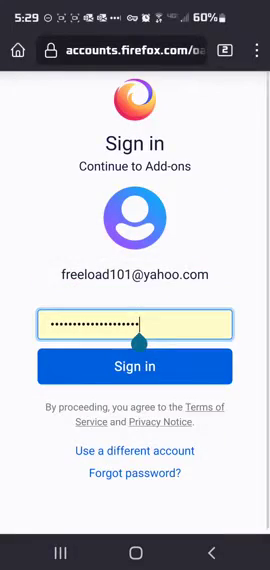
{"action": "left_click", "coordinate": [135, 367]}
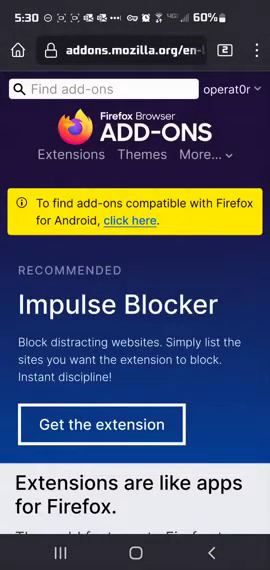
Open the 'block' collection and review its four add-ons, including SponsorBlock and FoxyProxy Standard
{"action": "left_click", "coordinate": [238, 91]}
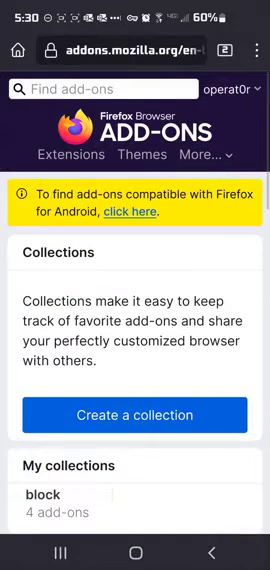
{"action": "scroll", "scroll_direction": "down", "scroll_amount": 3}
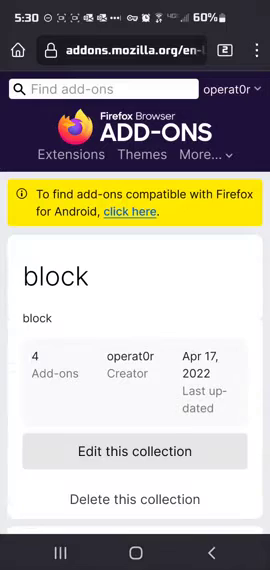
{"action": "scroll", "scroll_direction": "down", "scroll_amount": 3}
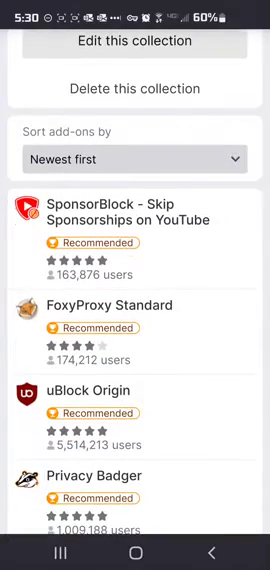
{"action": "scroll", "scroll_direction": "down", "scroll_amount": 3}
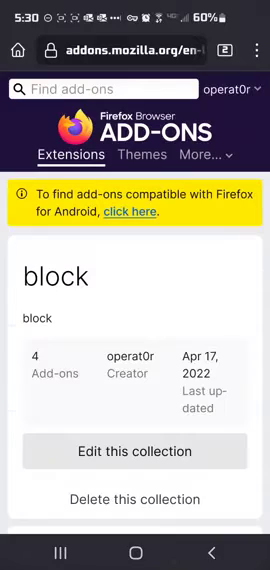
Find owner ID 11335506 in the block collection's custom URL, then return to Settings
{"action": "scroll", "scroll_direction": "down", "scroll_amount": 3}
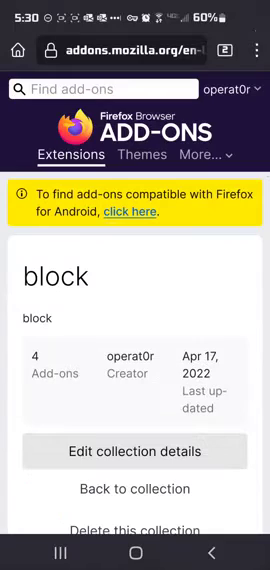
{"action": "scroll", "scroll_direction": "down", "scroll_amount": 3}
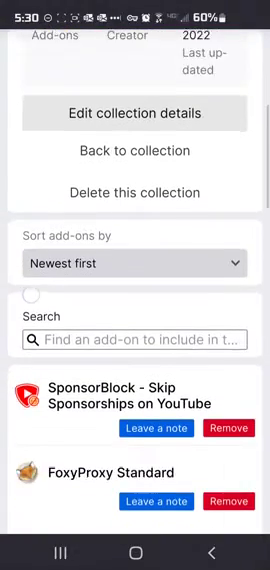
{"action": "scroll", "scroll_direction": "down", "scroll_amount": 3}
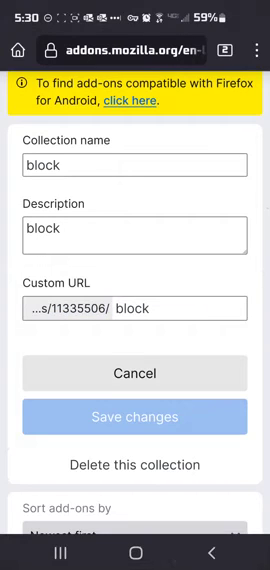
{"action": "left_click", "coordinate": [254, 48]}
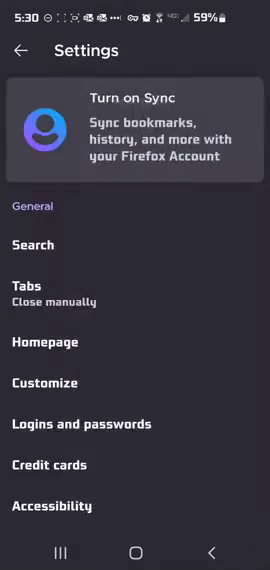
{"action": "scroll", "scroll_direction": "down", "scroll_amount": 3}
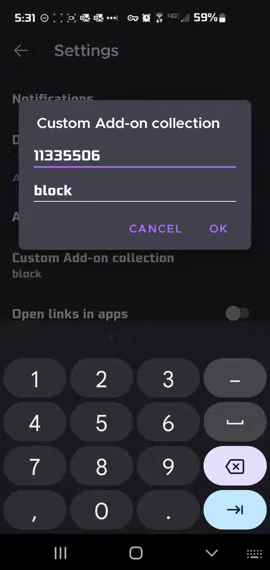
{"action": "left_click", "coordinate": [219, 229]}
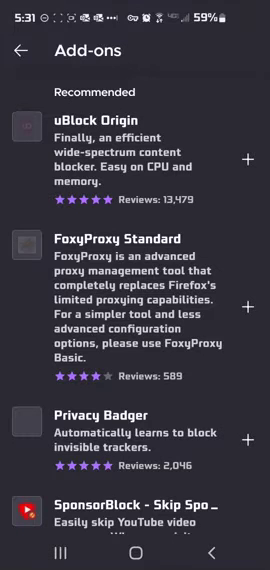
Install uBlock Origin and start adding SponsorBlock from the block collection's add-on list
{"action": "scroll", "scroll_direction": "down", "scroll_amount": 3}
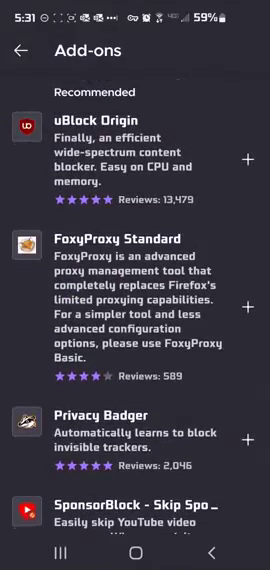
{"action": "scroll", "scroll_direction": "down", "scroll_amount": 3}
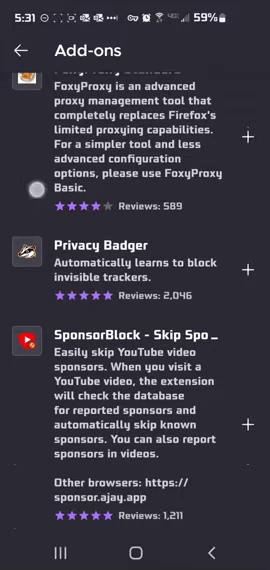
{"action": "scroll", "scroll_direction": "down", "scroll_amount": 3}
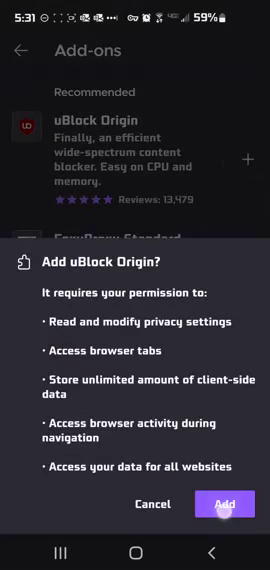
{"action": "left_click", "coordinate": [217, 504]}
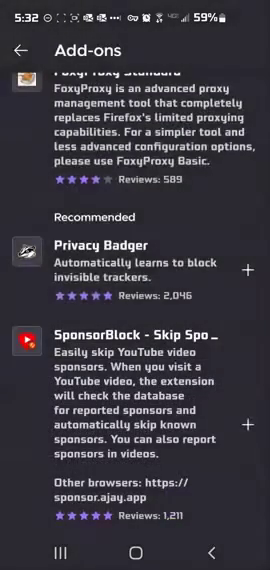
{"action": "left_click", "coordinate": [243, 270]}
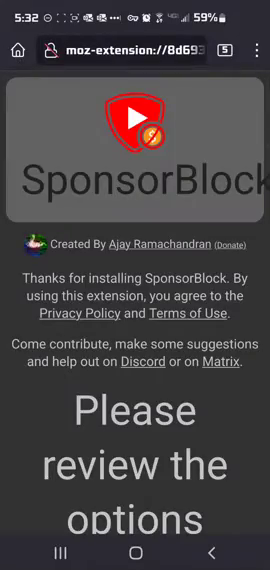
Set SponsorBlock's Filler Tangent/Jokes category Skip Option to Auto Skip
{"action": "scroll", "scroll_direction": "down", "scroll_amount": 3}
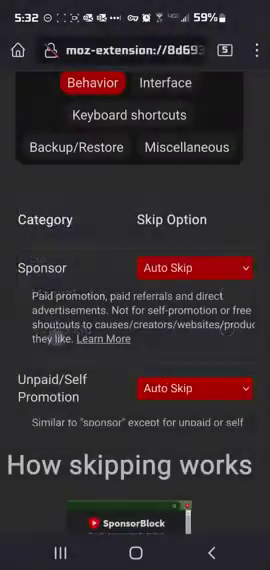
{"action": "scroll", "scroll_direction": "down", "scroll_amount": 3}
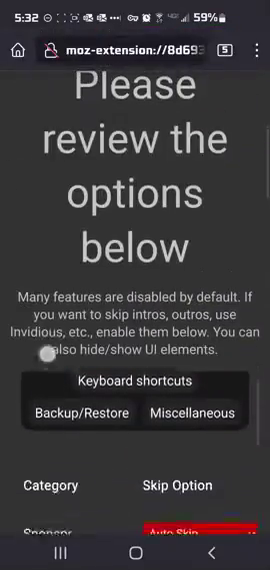
{"action": "scroll", "scroll_direction": "down", "scroll_amount": 3}
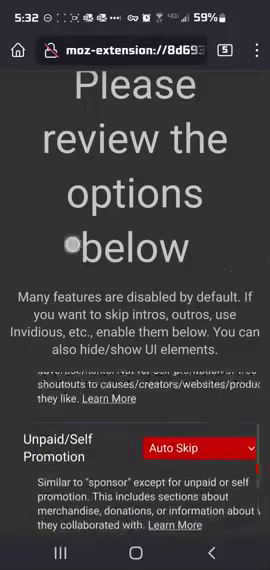
{"action": "scroll", "scroll_direction": "down", "scroll_amount": 3}
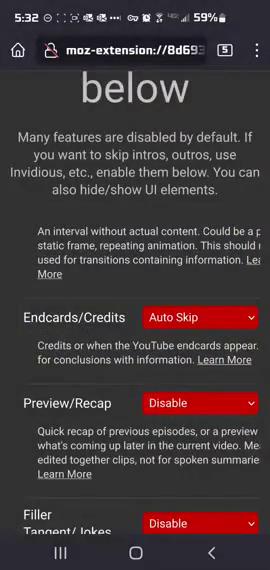
{"action": "scroll", "scroll_direction": "down", "scroll_amount": 3}
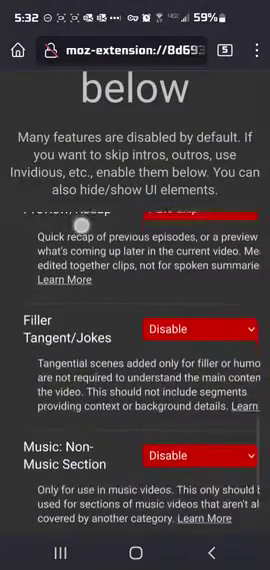
{"action": "left_click", "coordinate": [200, 328]}
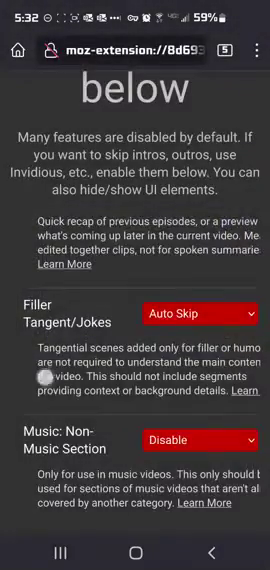
{"action": "scroll", "scroll_direction": "down", "scroll_amount": 3}
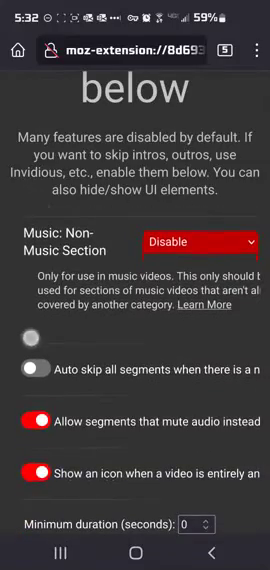
{"action": "scroll", "scroll_direction": "down", "scroll_amount": 3}
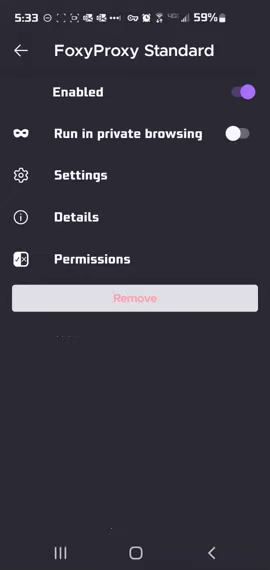
Open FoxyProxy Standard's settings page to reach the Add Proxy form
{"action": "left_click", "coordinate": [20, 50]}
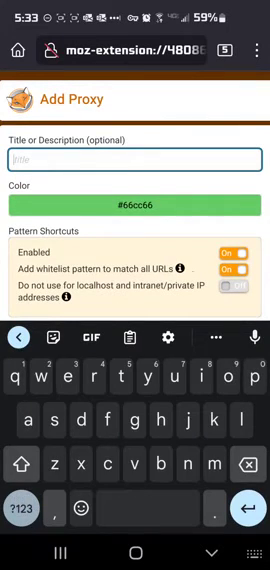
Title the new proxy with the 127.0.0.1 address and set its type to SOCKS5
{"action": "type", "text": "127"}
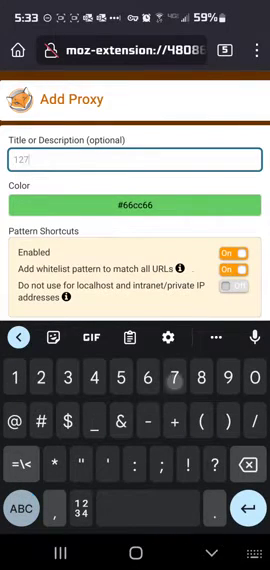
{"action": "type", "text": ".0.0."}
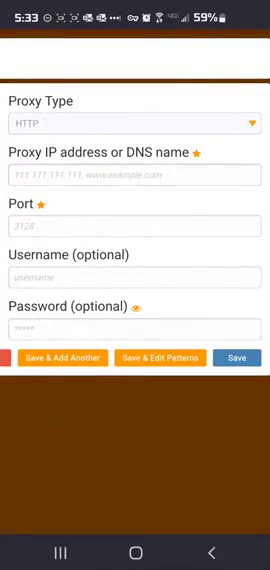
{"action": "left_click", "coordinate": [135, 123]}
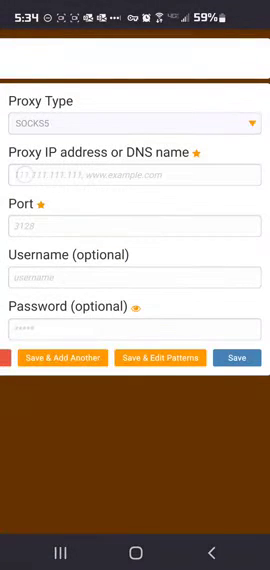
{"action": "left_click", "coordinate": [133, 174]}
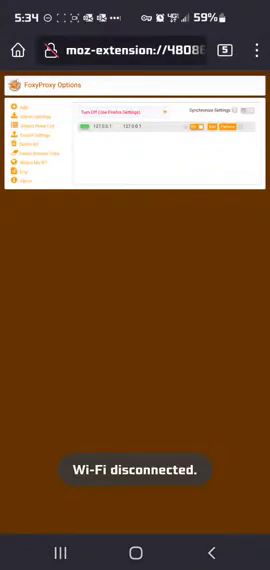
Open a new Firefox Nightly tab from the browser's main menu
{"action": "left_click", "coordinate": [258, 49]}
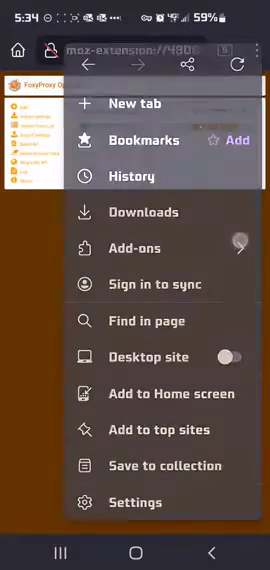
{"action": "left_click", "coordinate": [134, 248]}
{"action": "type", "text": "25"}
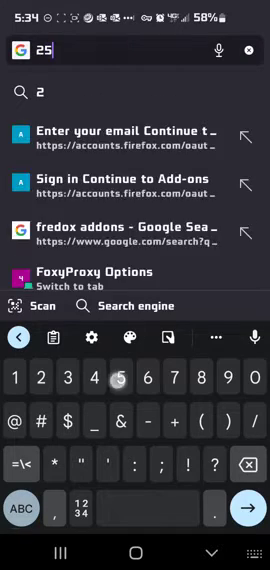
{"action": "type", "text": ".0"}
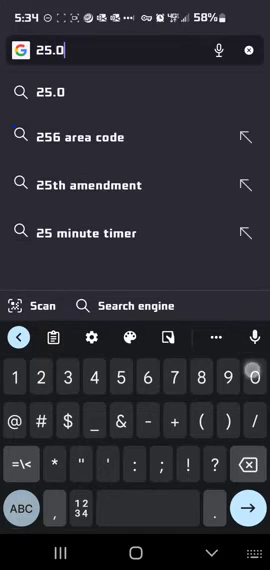
{"action": "type", "text": ".0.151"}
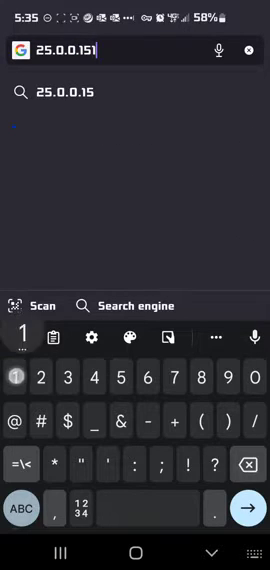
{"action": "type", "text": "/"}
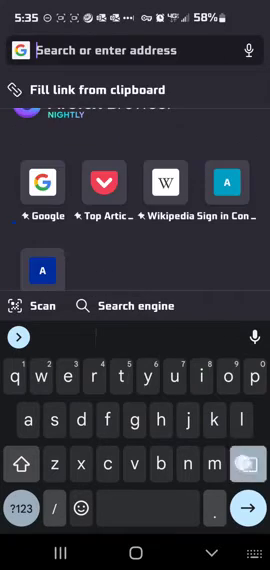
{"action": "type", "text": "youtube.com"}
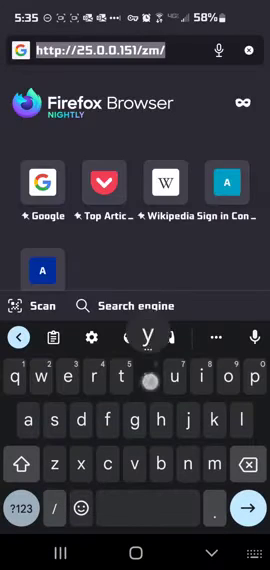
{"action": "type", "text": "youtube.com/feed/ex"}
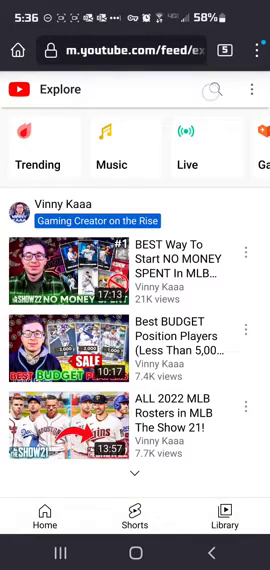
Search YouTube for 'donate' and play 'Donating $100,000 To Twitch Streamers!'
{"action": "type", "text": "do"}
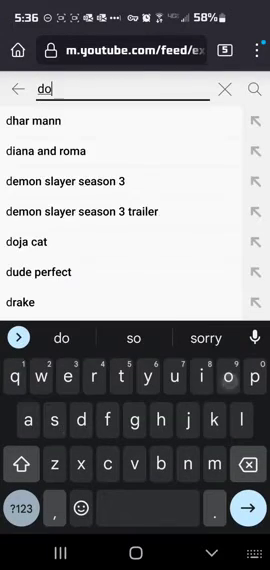
{"action": "type", "text": "ate"}
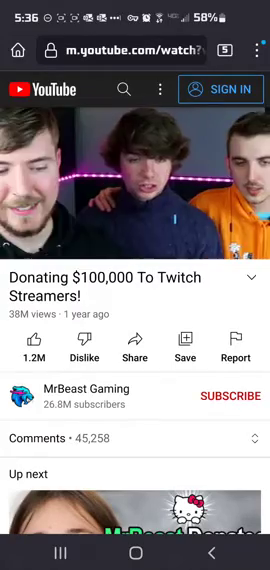
{"action": "left_click", "coordinate": [135, 190]}
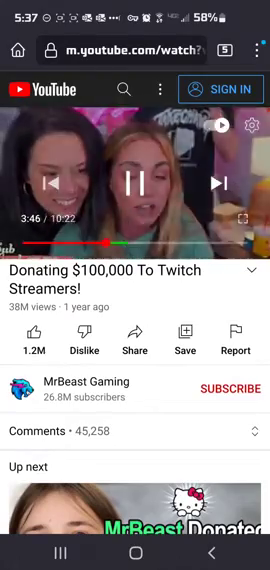
Review and close Playback Settings, then pause the MrBeast Gaming video at 4:54
{"action": "left_click", "coordinate": [250, 128]}
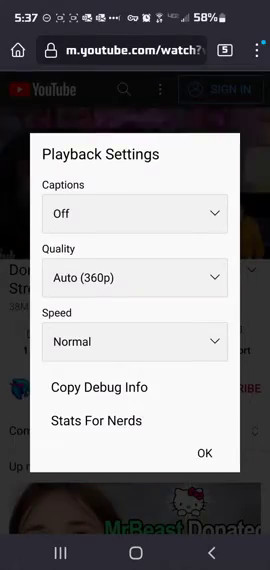
{"action": "left_click", "coordinate": [205, 453]}
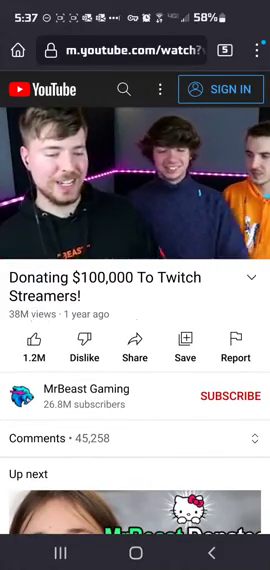
{"action": "left_click", "coordinate": [135, 190]}
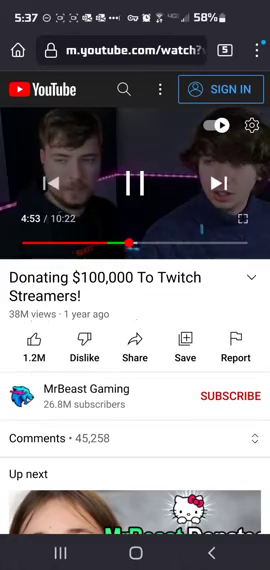
{"action": "left_click", "coordinate": [135, 183]}
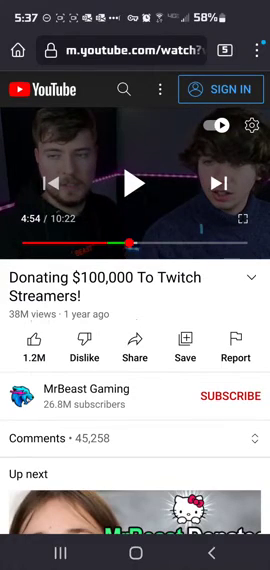